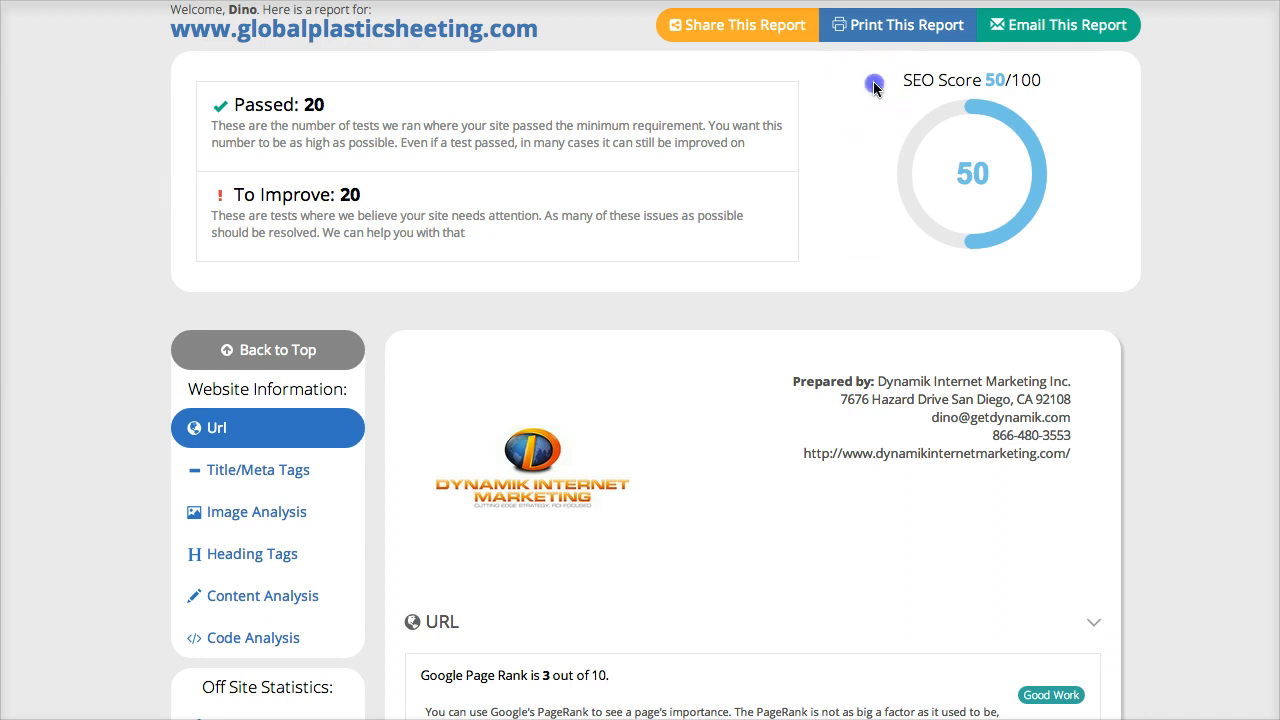
{"action": "mouse_move", "coordinate": [128, 332]}
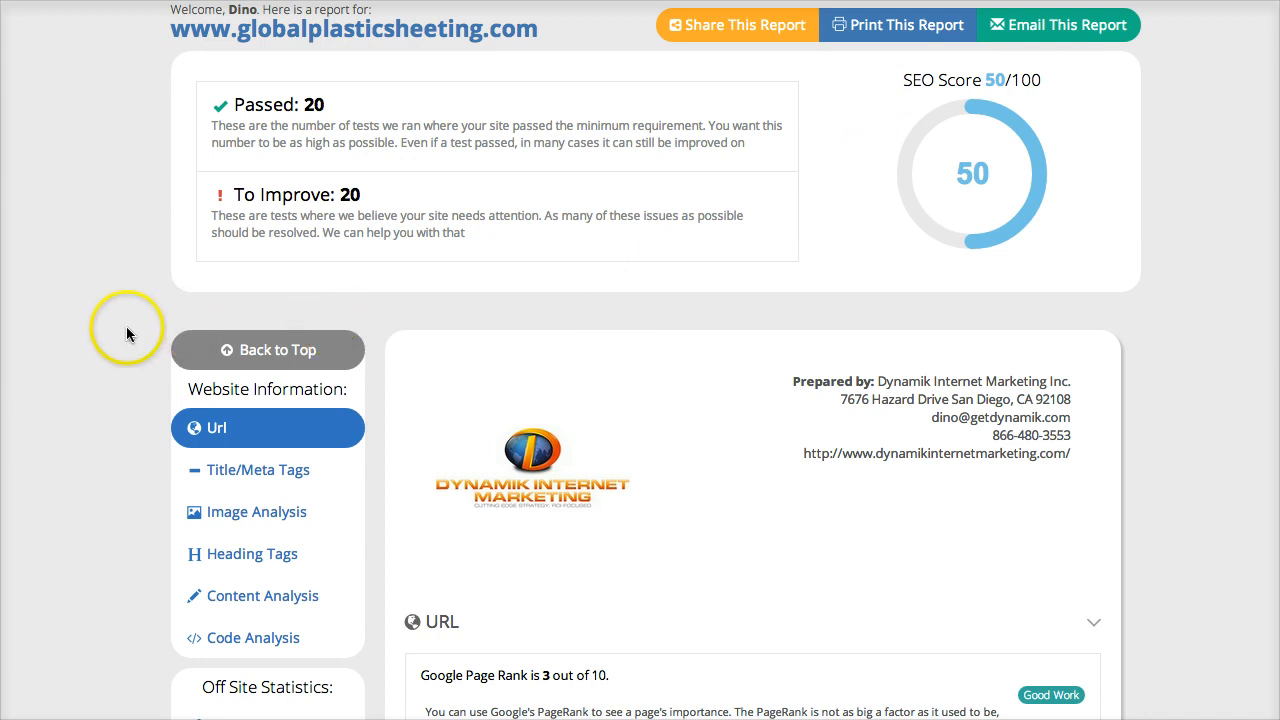
Review the SEO score and URL findings, then show the Title and Meta Tags analysis
{"action": "scroll", "scroll_direction": "down", "scroll_amount": 3}
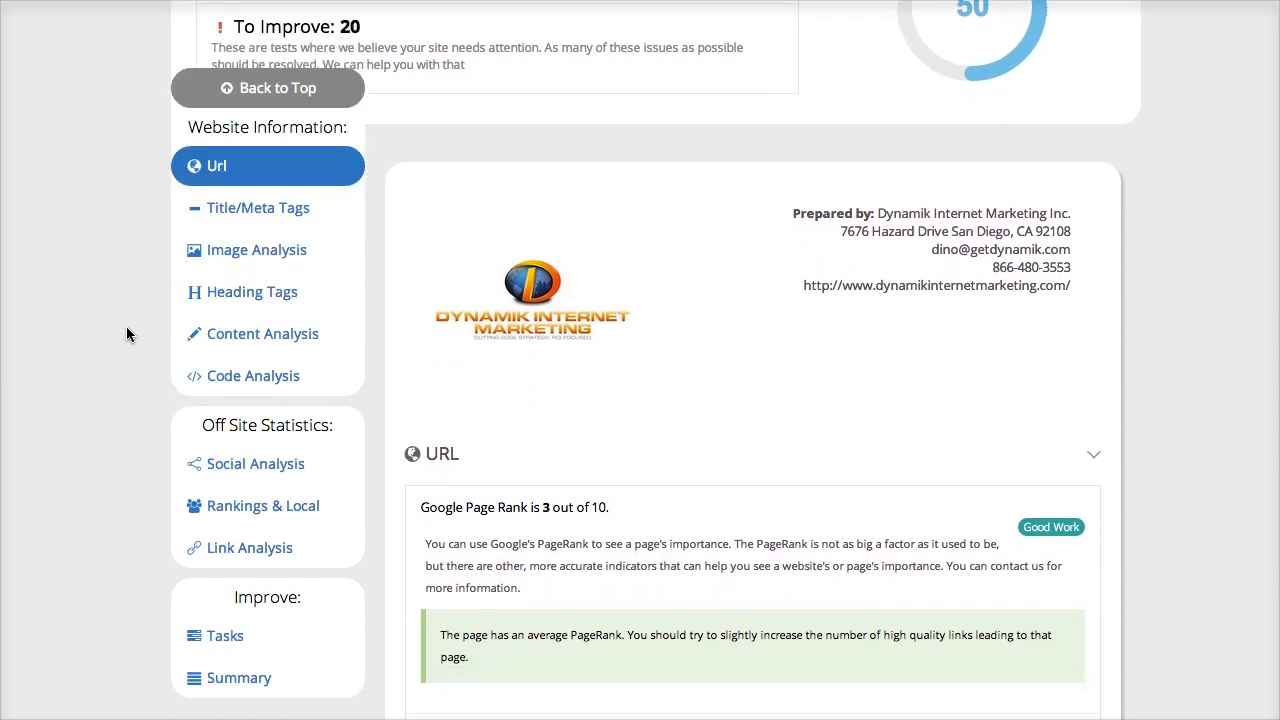
{"action": "scroll", "scroll_direction": "down", "scroll_amount": 3}
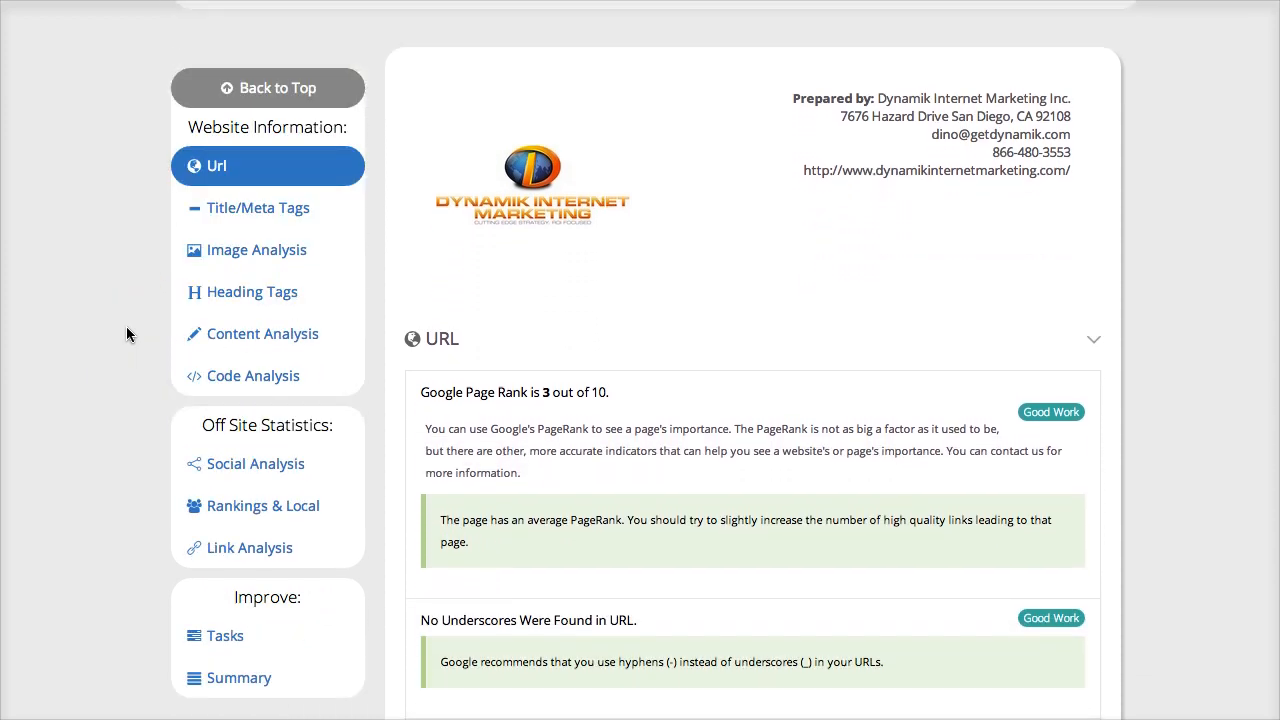
{"action": "left_click", "coordinate": [662, 358]}
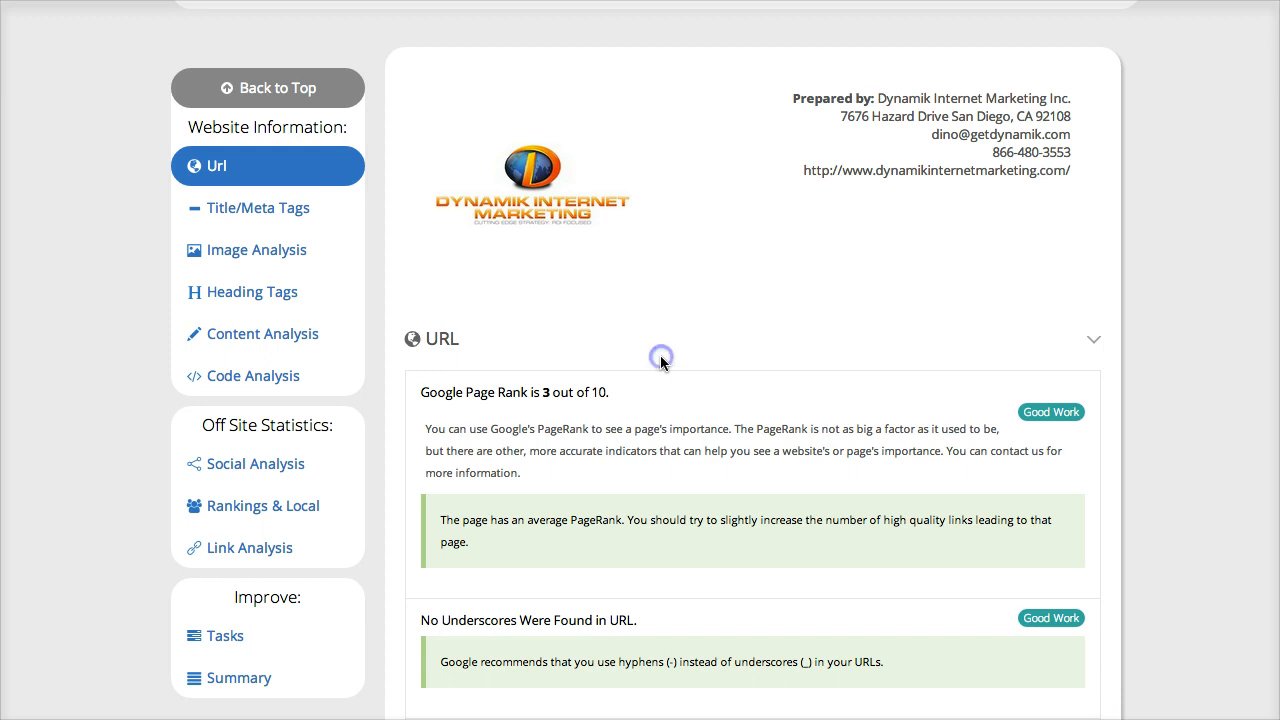
{"action": "left_click", "coordinate": [256, 208]}
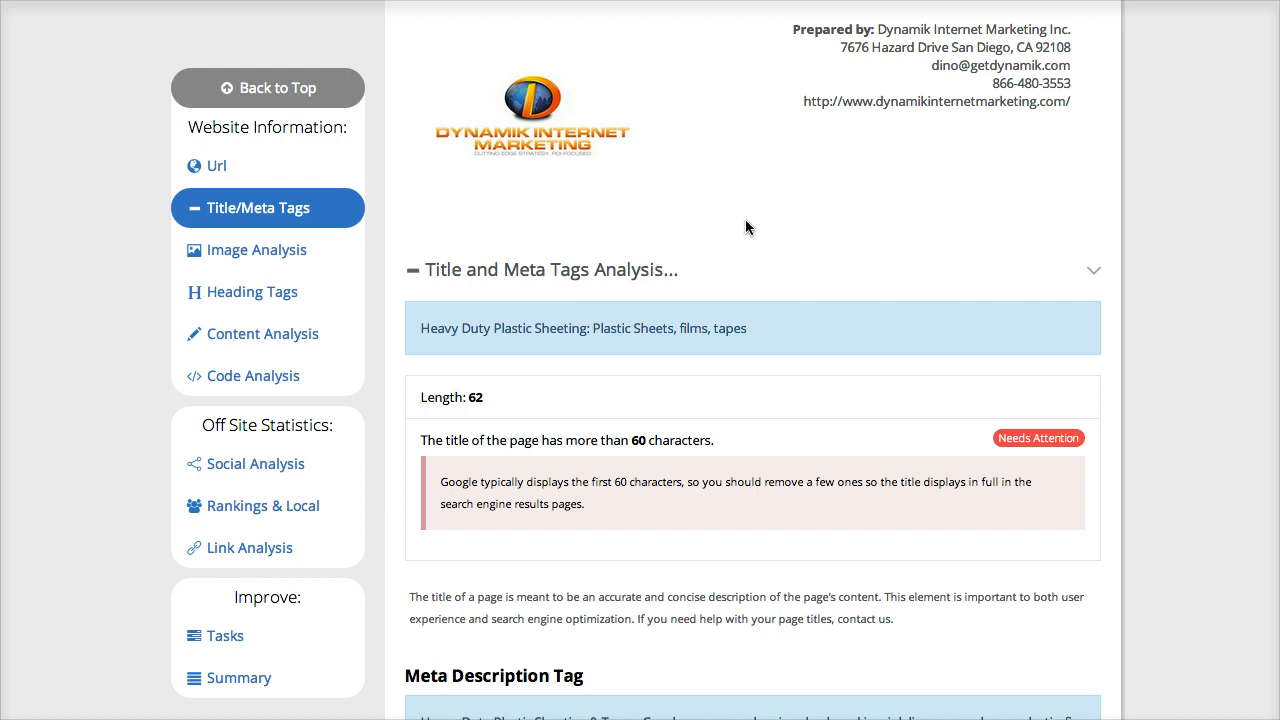
{"action": "mouse_move", "coordinate": [266, 250]}
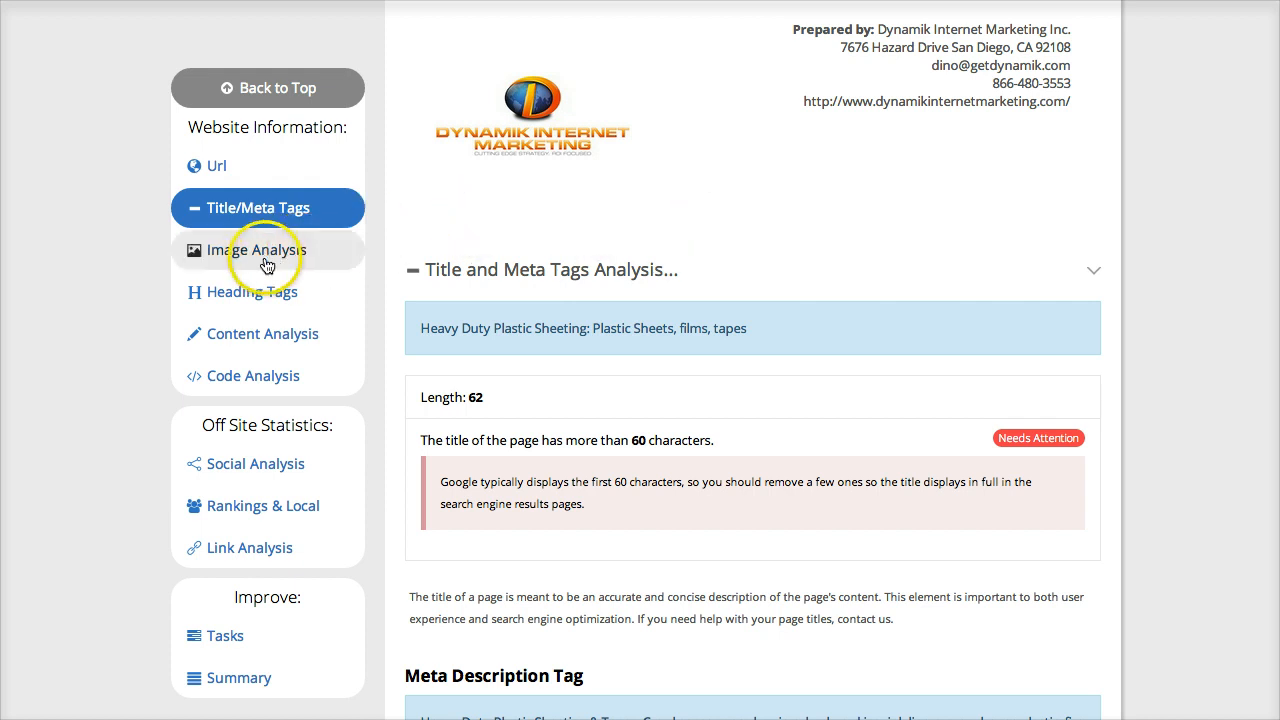
Show the Image Analysis section listing the page's 30 image URLs
{"action": "left_click", "coordinate": [256, 248]}
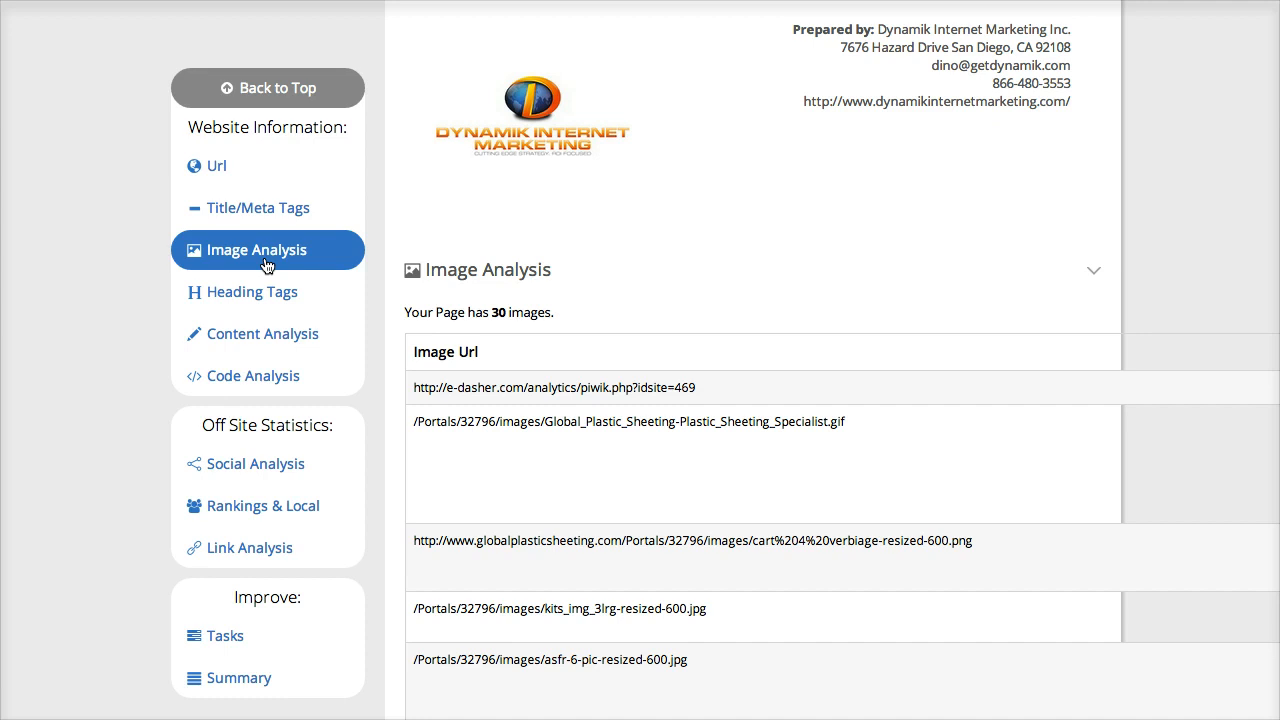
Show the Heading Tags section counting 15 H1, 1 H2 and 13 H3 tags
{"action": "scroll", "scroll_direction": "down", "scroll_amount": 3}
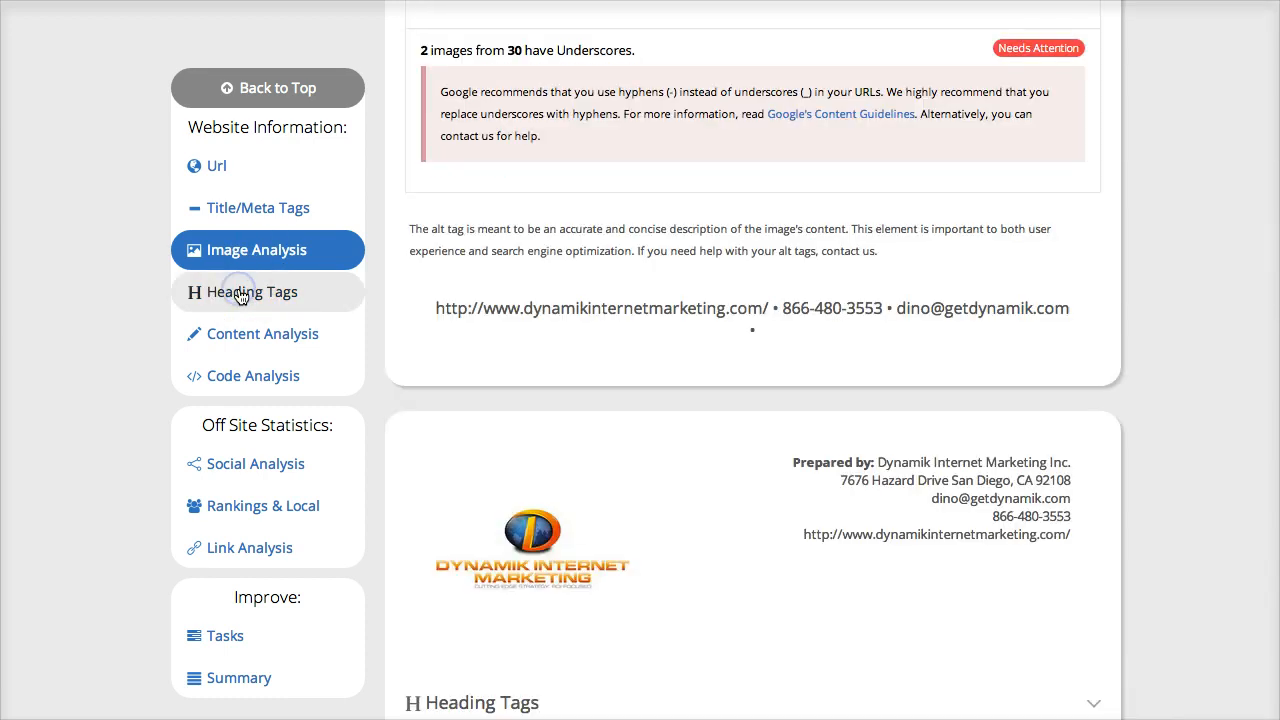
{"action": "left_click", "coordinate": [252, 292]}
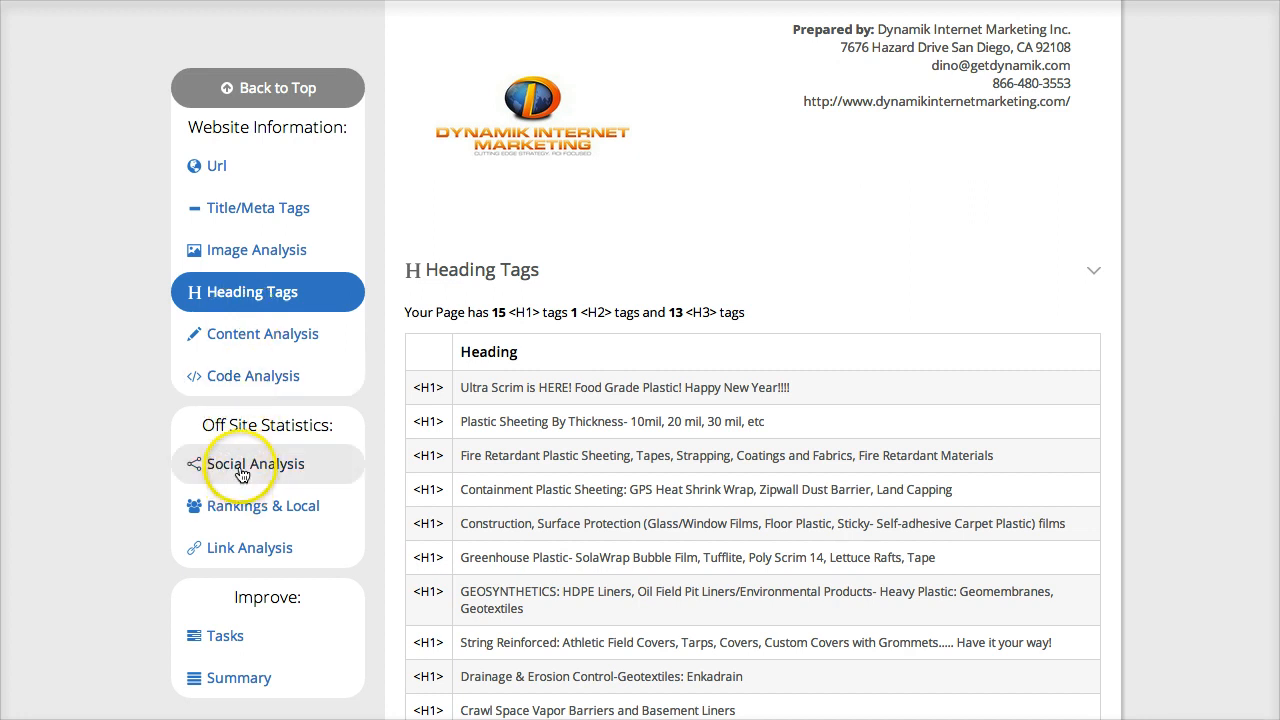
Review the Social Analysis share counts, then show Rankings & Local with global rank 663,413
{"action": "left_click", "coordinate": [256, 464]}
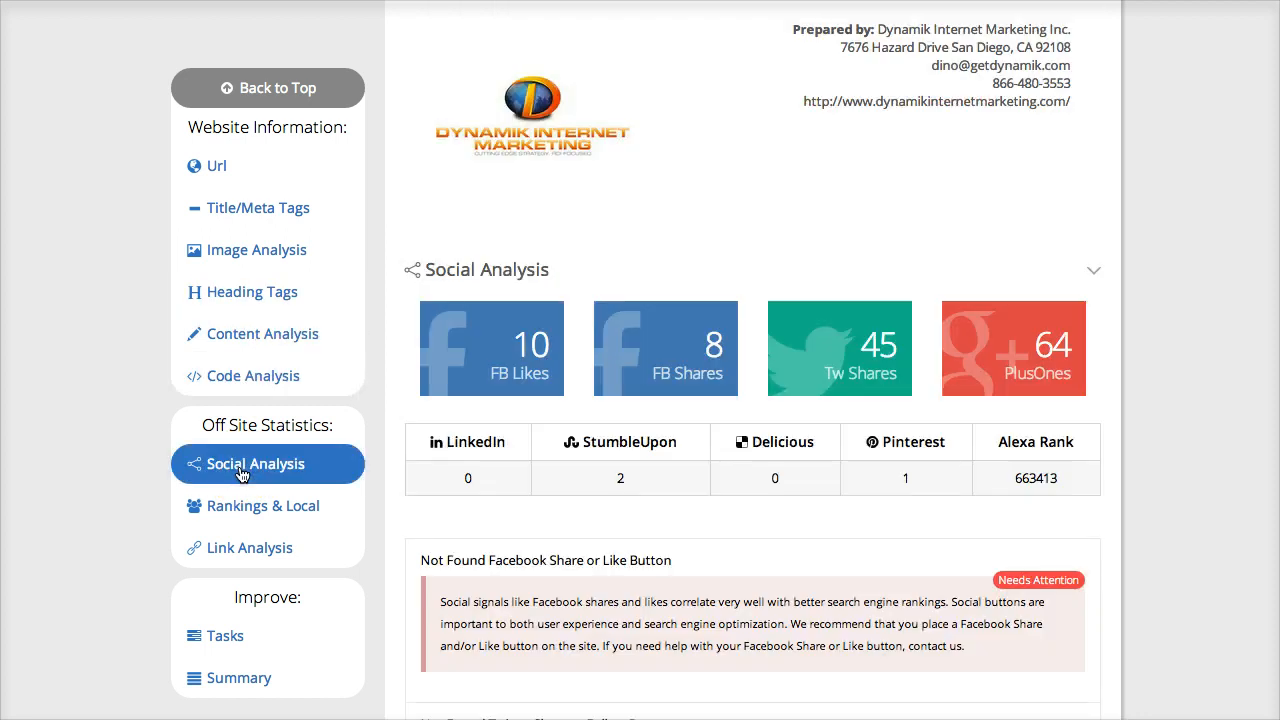
{"action": "mouse_move", "coordinate": [128, 458]}
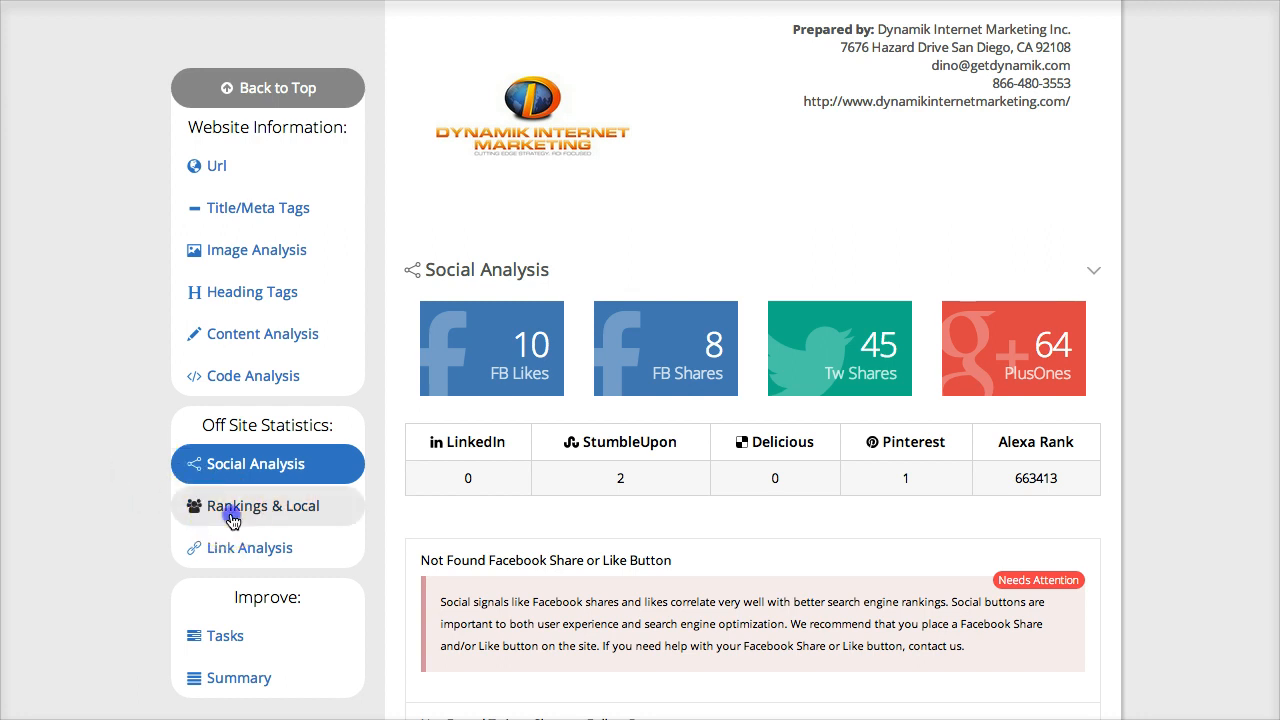
{"action": "left_click", "coordinate": [264, 504]}
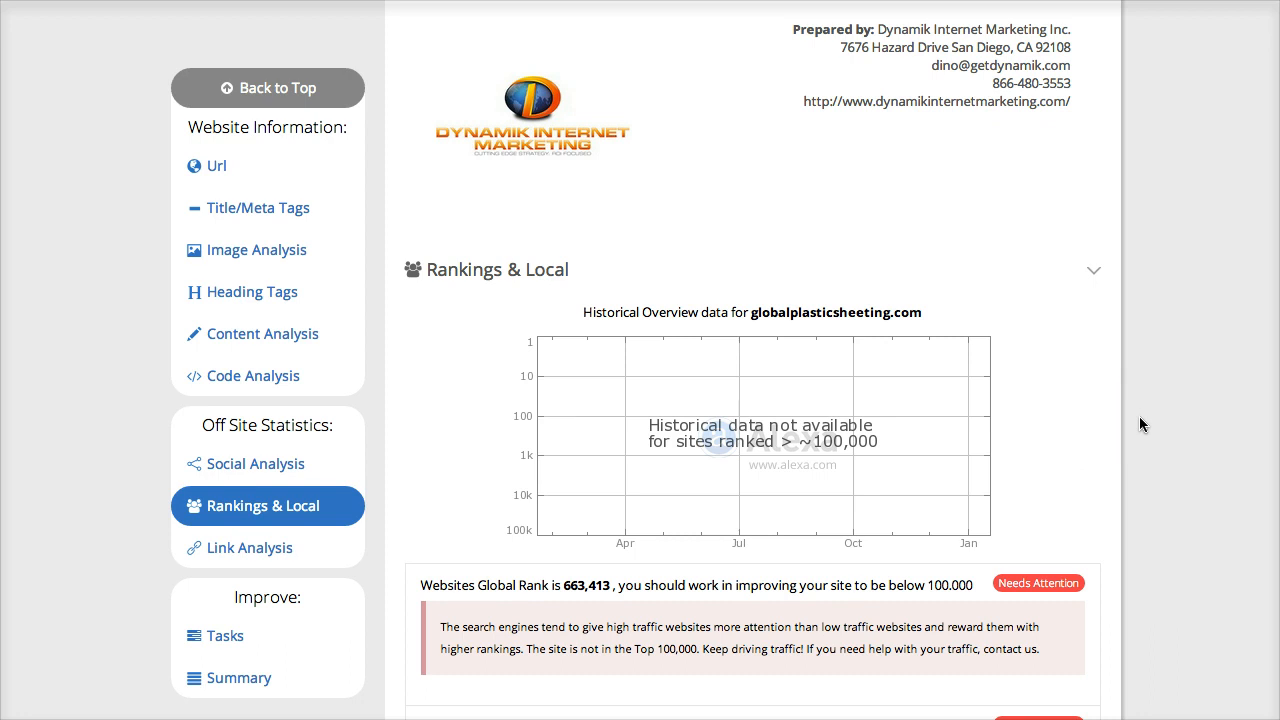
Look over rank losses and local directory listings, then show Link Analysis with MozRank 5.08
{"action": "scroll", "scroll_direction": "down", "scroll_amount": 3}
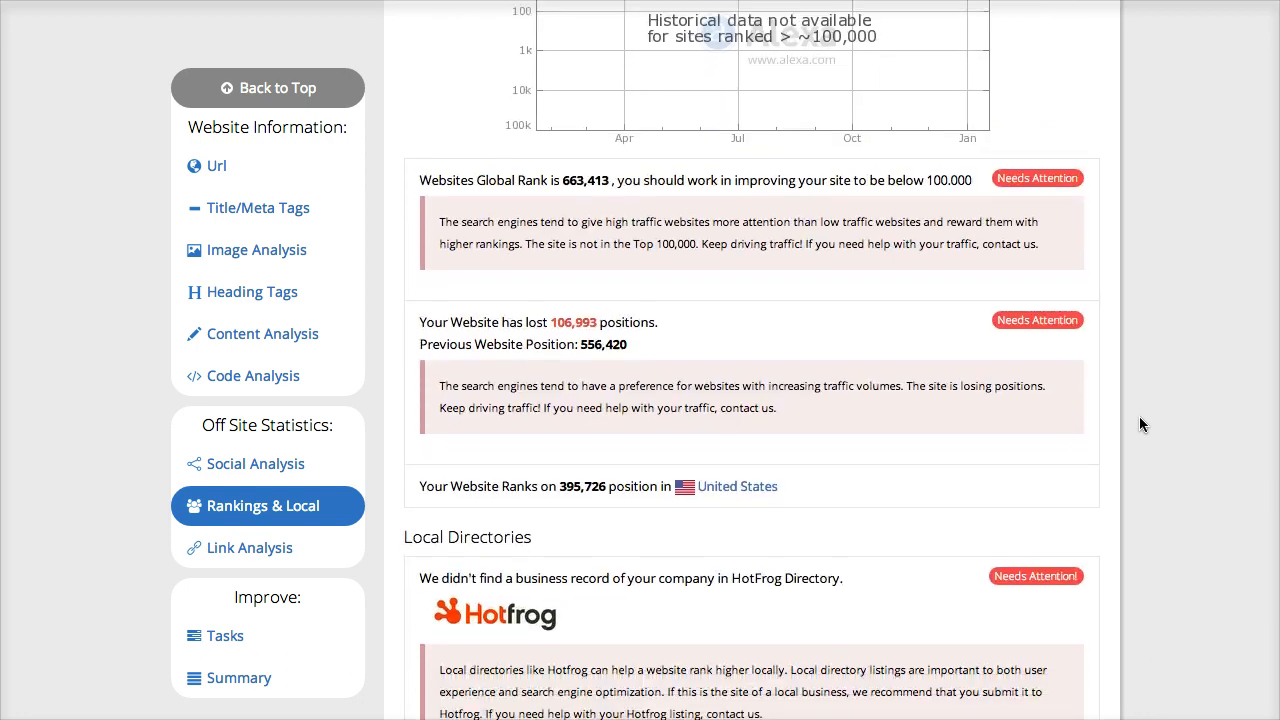
{"action": "scroll", "scroll_direction": "down", "scroll_amount": 3}
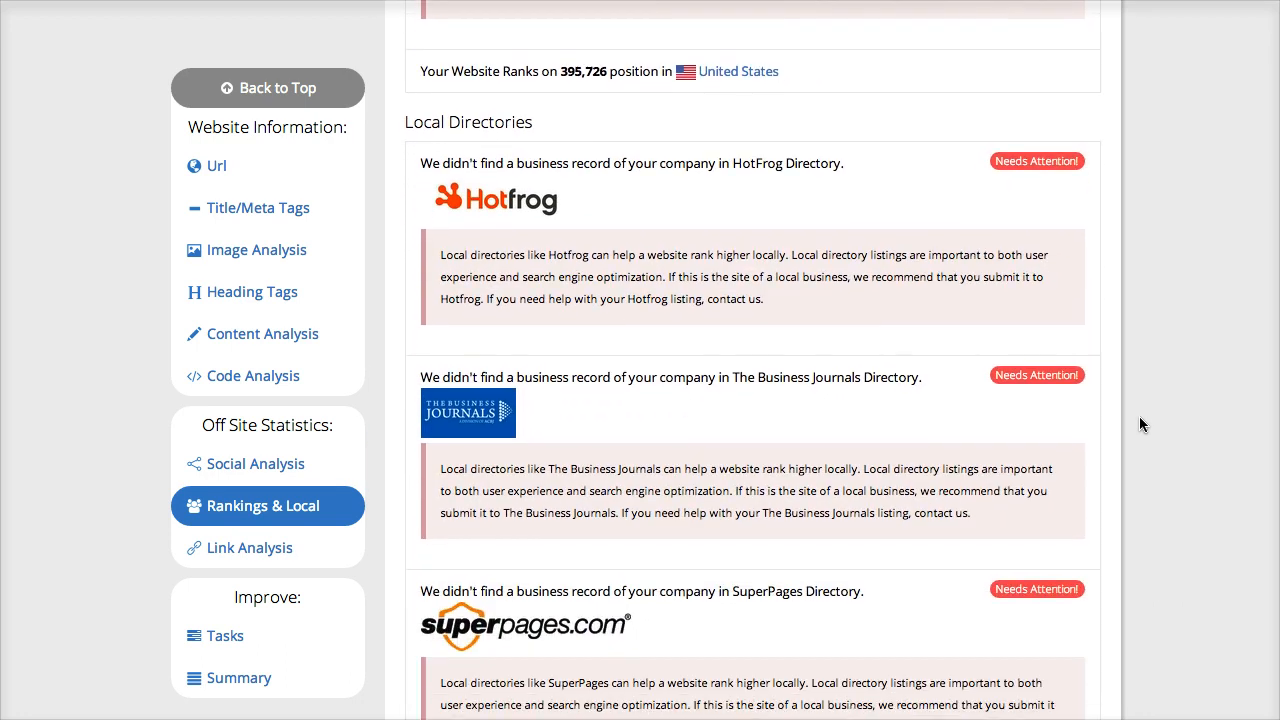
{"action": "left_click", "coordinate": [248, 548]}
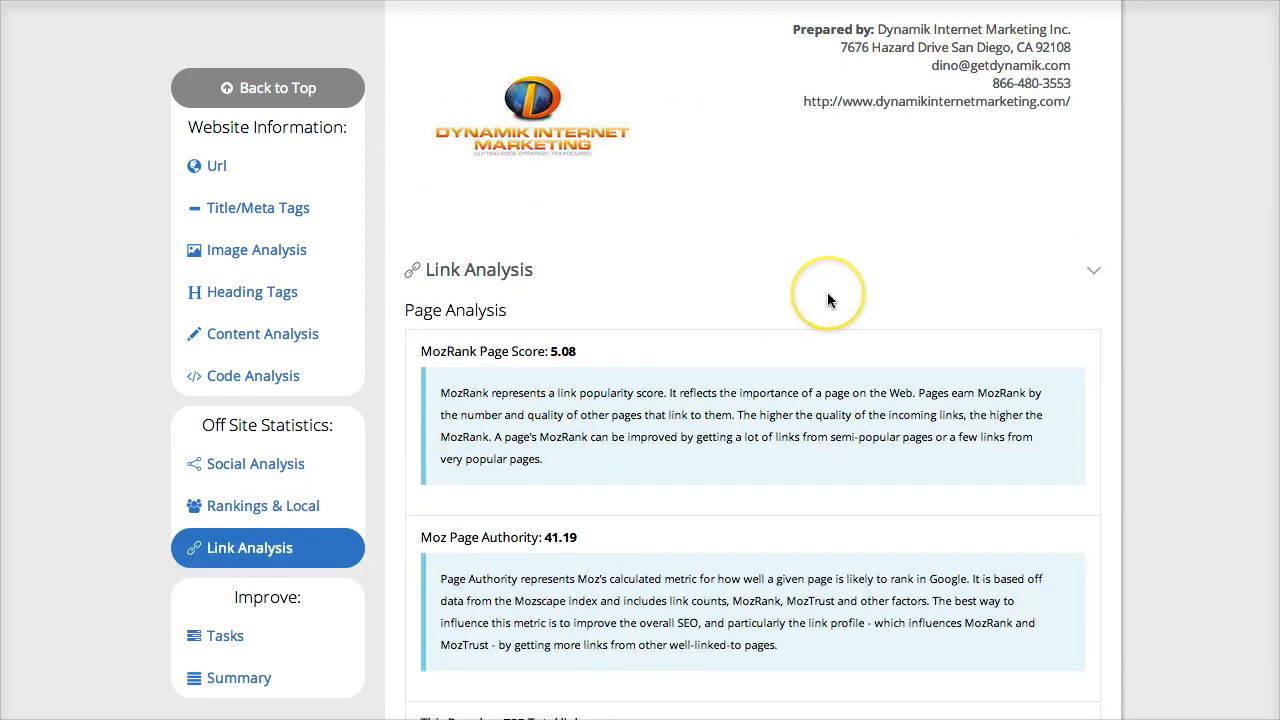
{"action": "mouse_move", "coordinate": [1188, 356]}
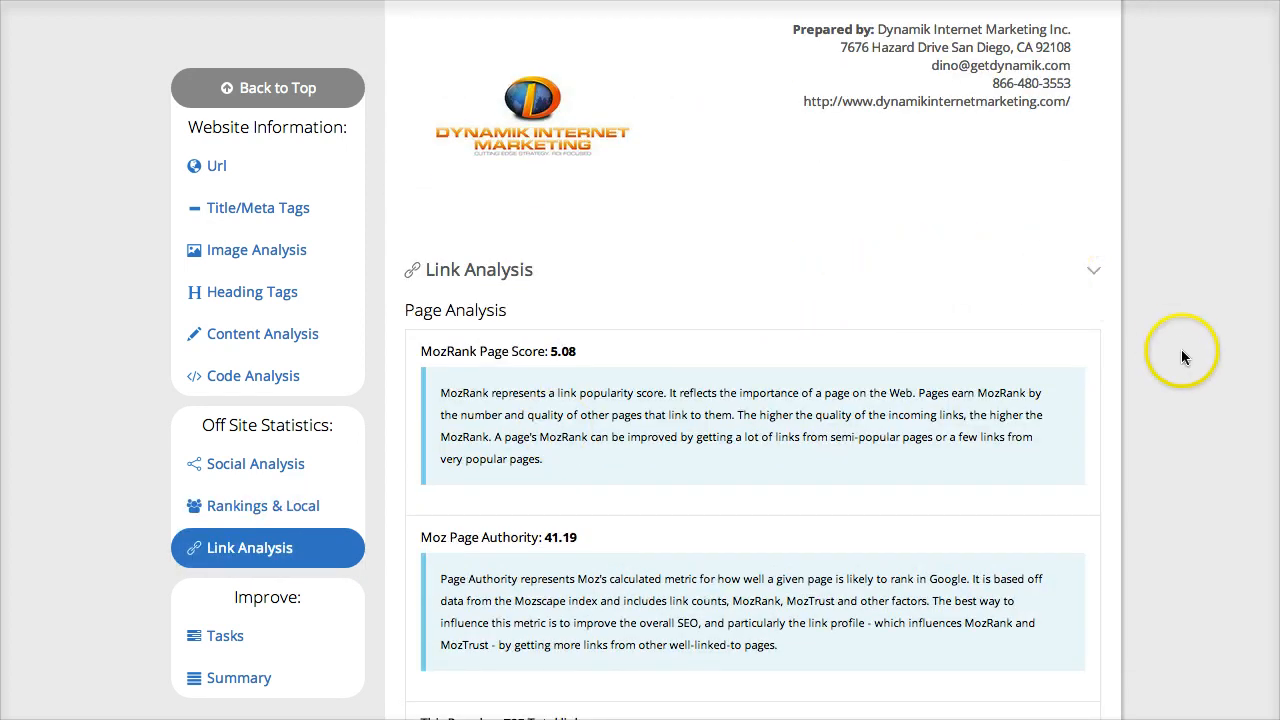
Bring the 725 total / 530 outbound link counts and root-domain MozRank 4.52 into view
{"action": "scroll", "scroll_direction": "down", "scroll_amount": 3}
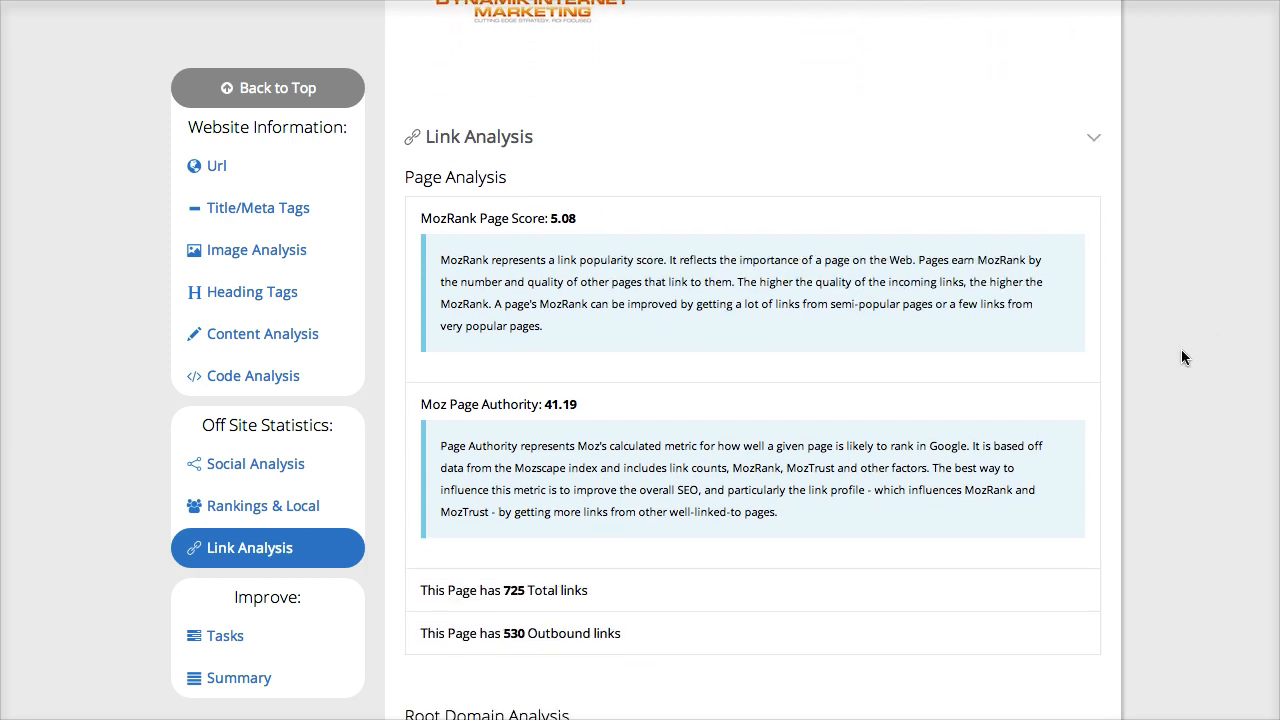
{"action": "scroll", "scroll_direction": "down", "scroll_amount": 3}
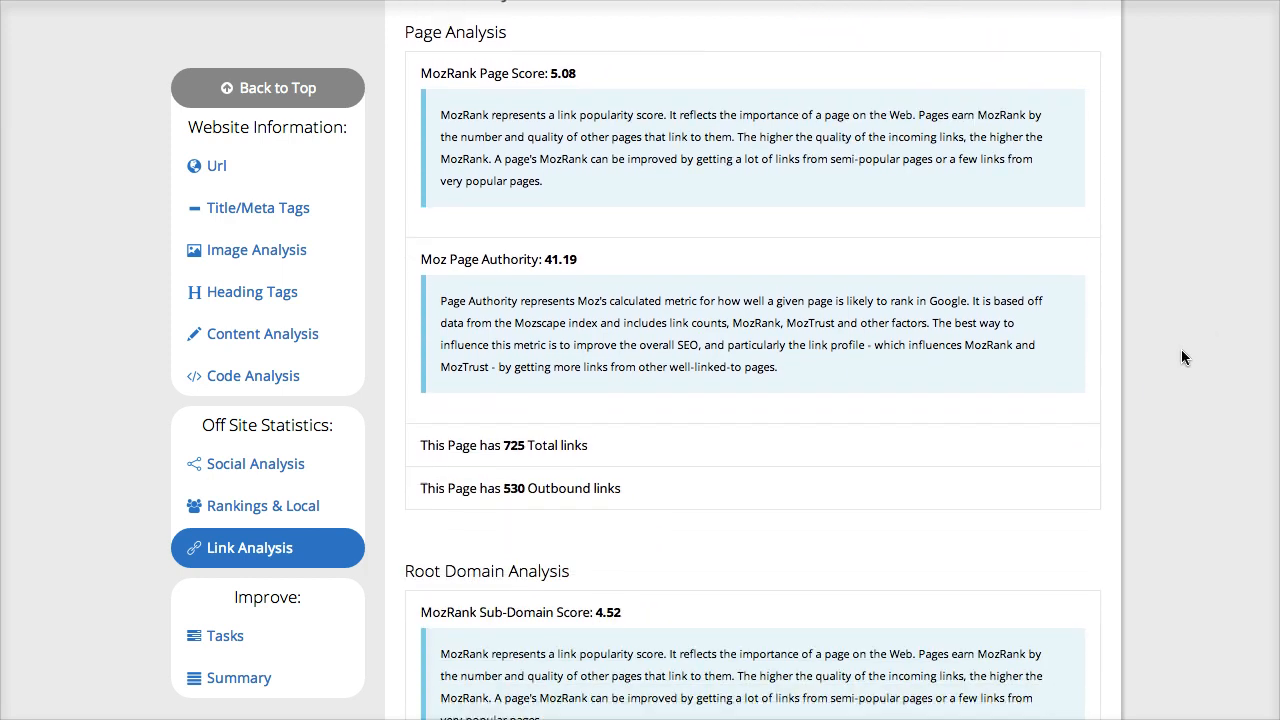
{"action": "mouse_move", "coordinate": [700, 456]}
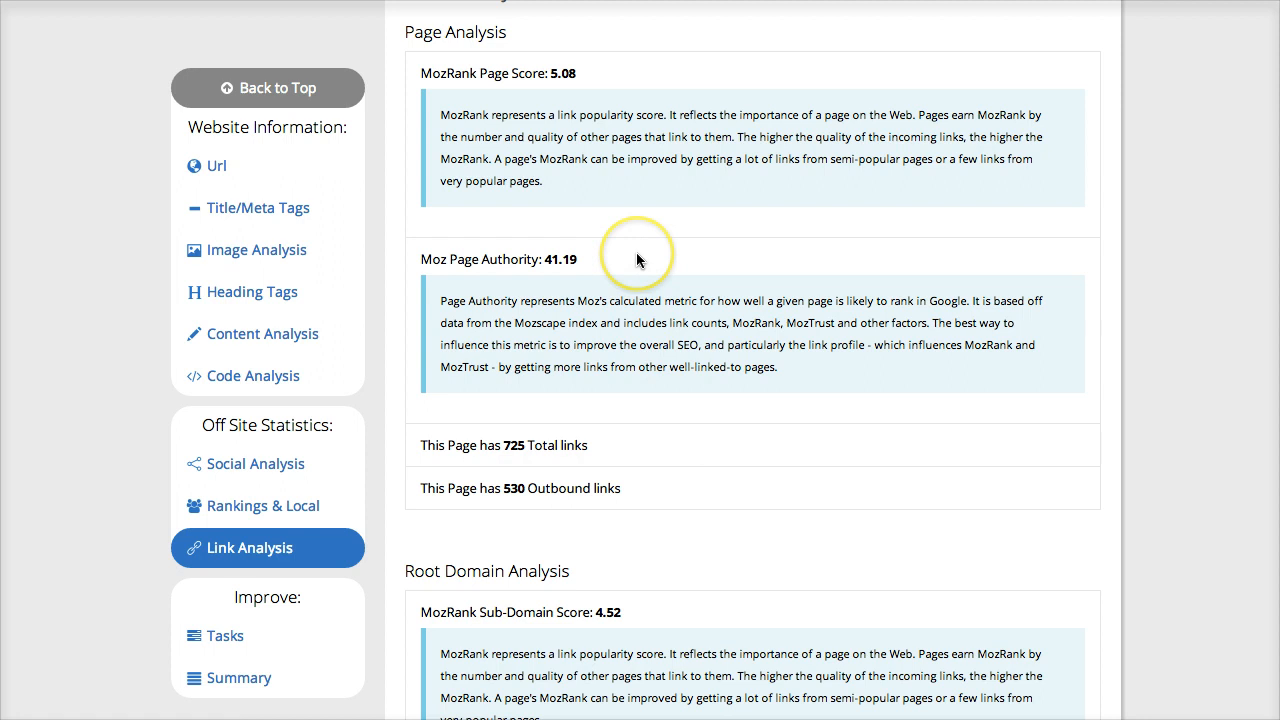
{"action": "mouse_move", "coordinate": [100, 522]}
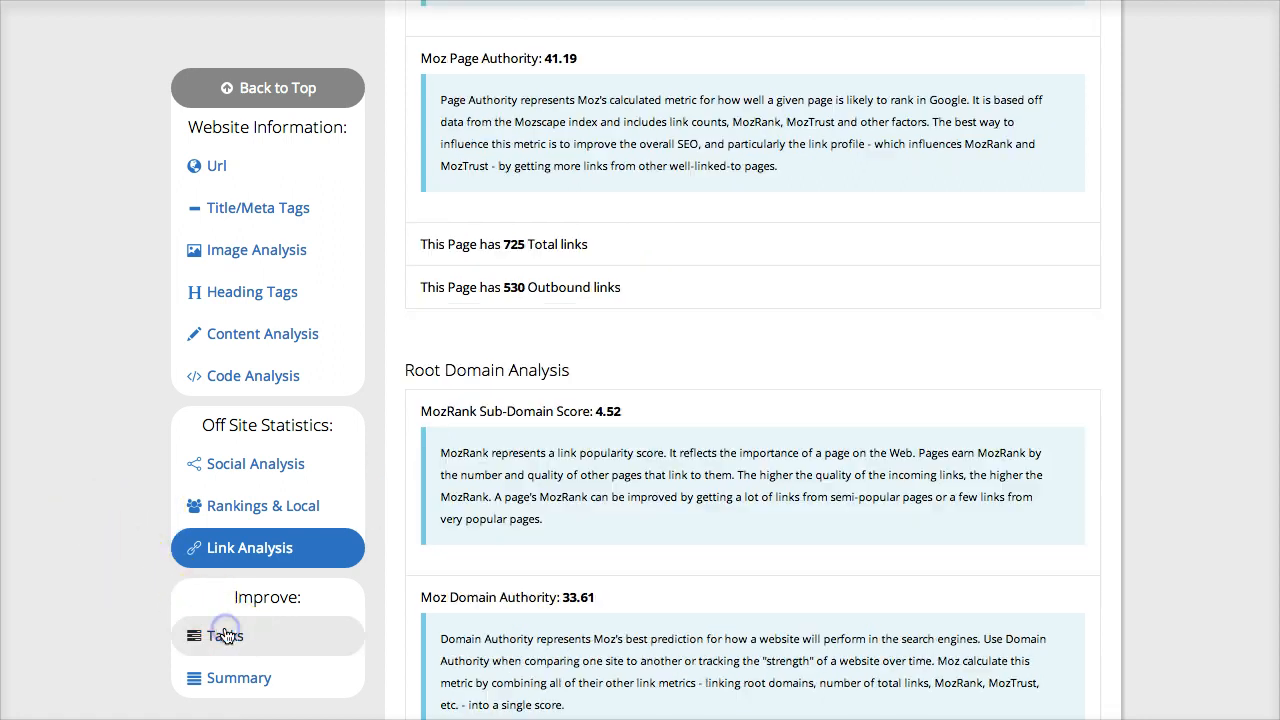
Show the Tasks checklist of SEO fixes, starting with limiting the title tag to 60 characters
{"action": "left_click", "coordinate": [224, 636]}
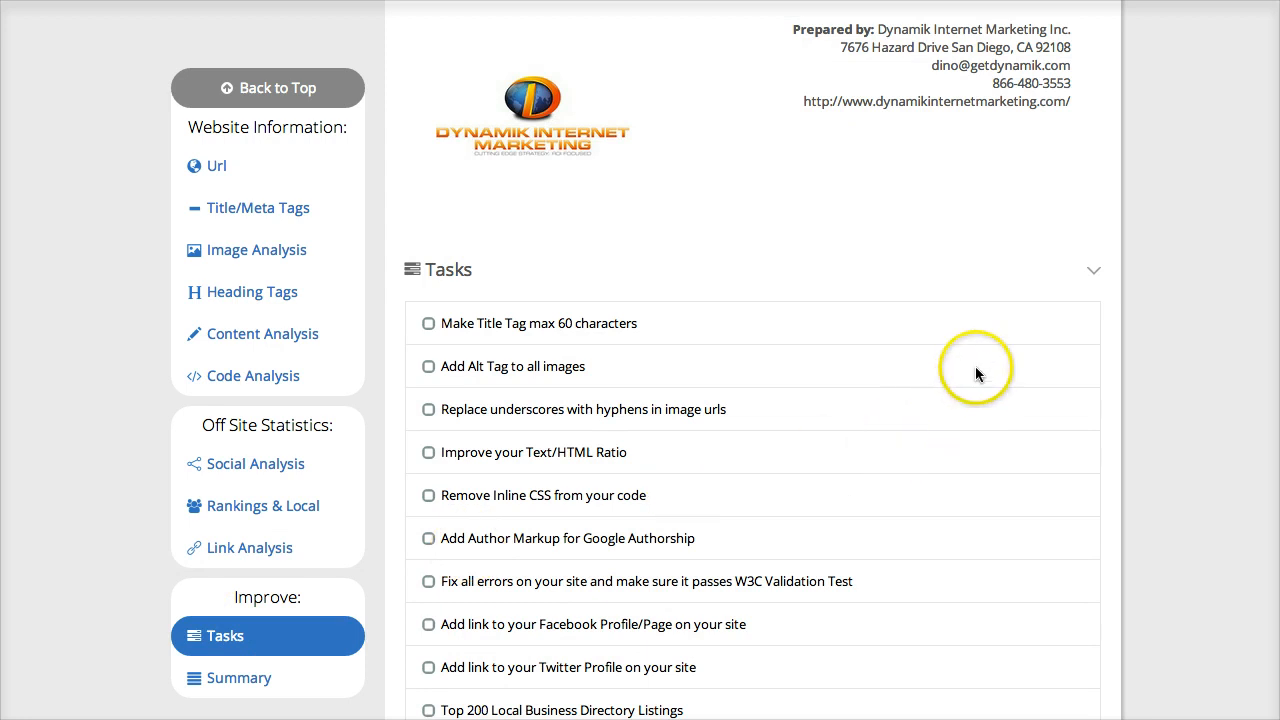
{"action": "scroll", "scroll_direction": "down", "scroll_amount": 3}
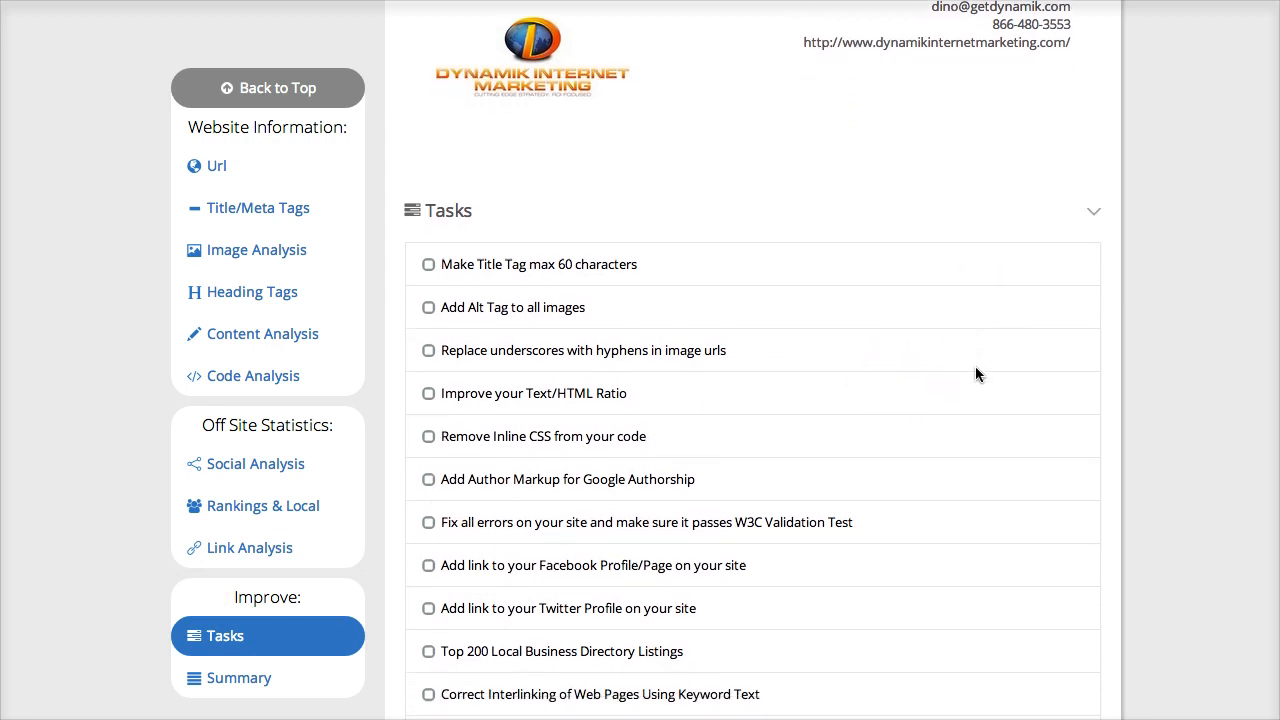
{"action": "scroll", "scroll_direction": "down", "scroll_amount": 3}
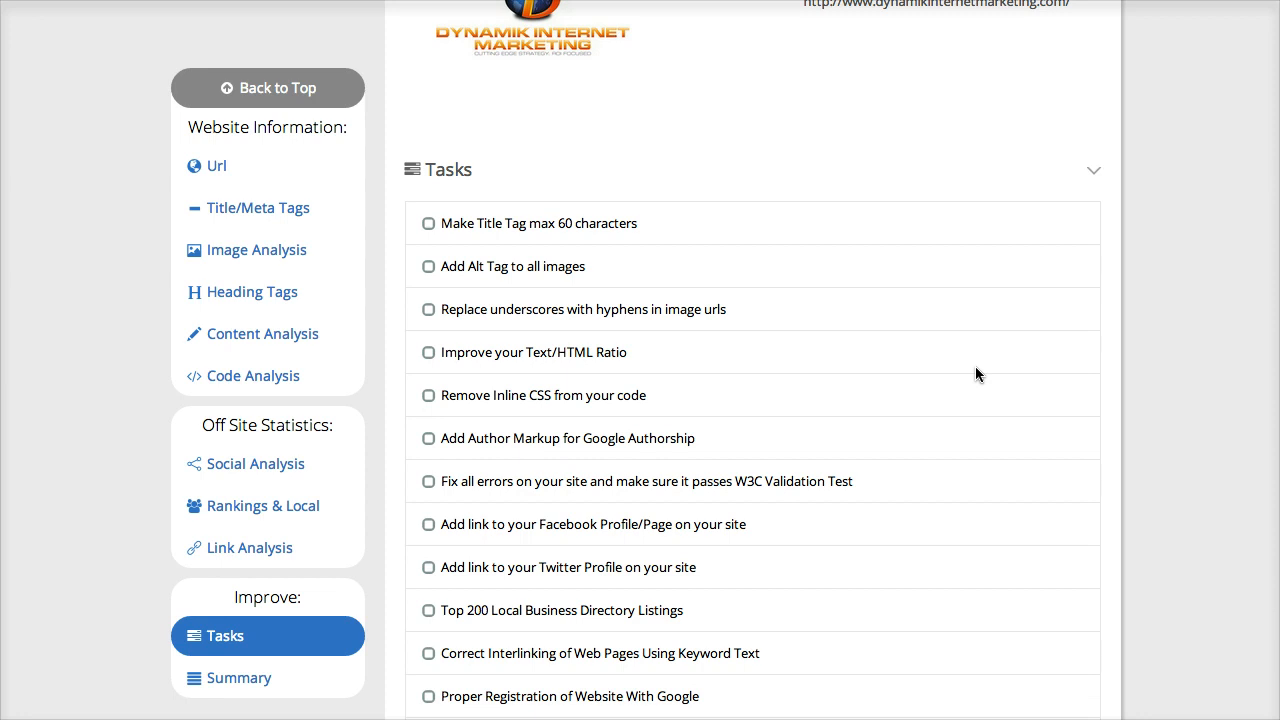
{"action": "scroll", "scroll_direction": "down", "scroll_amount": 3}
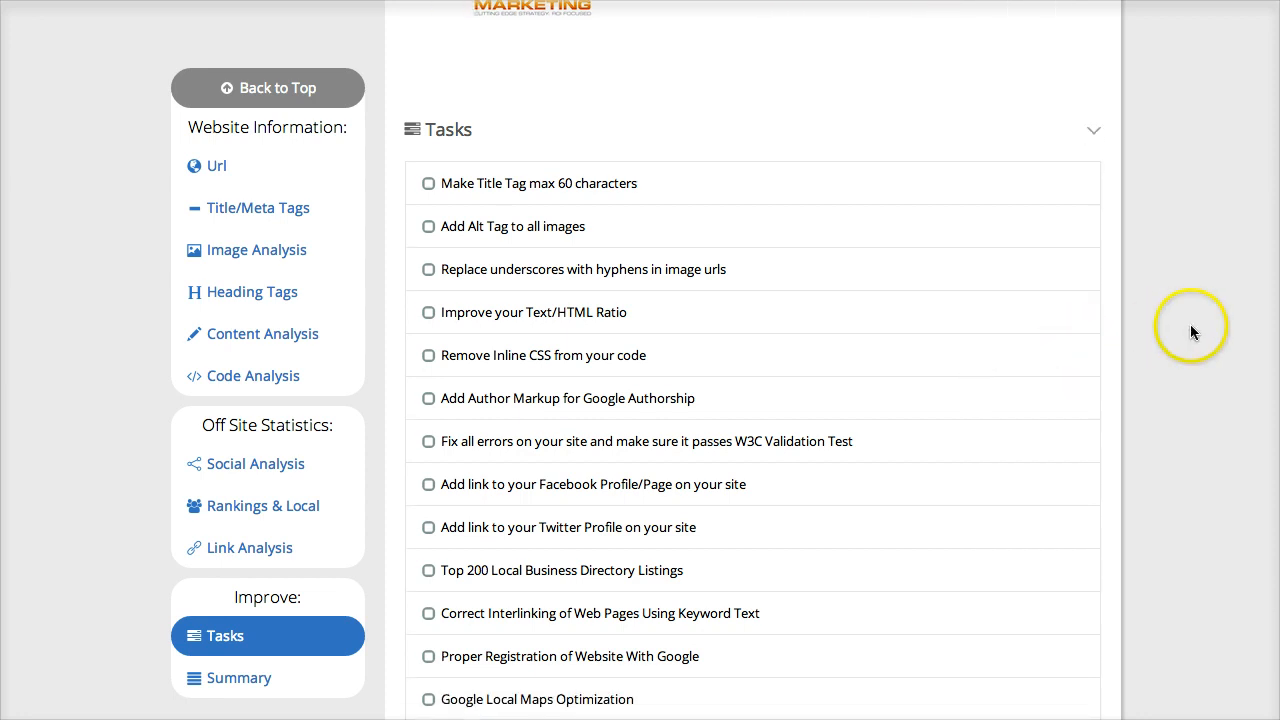